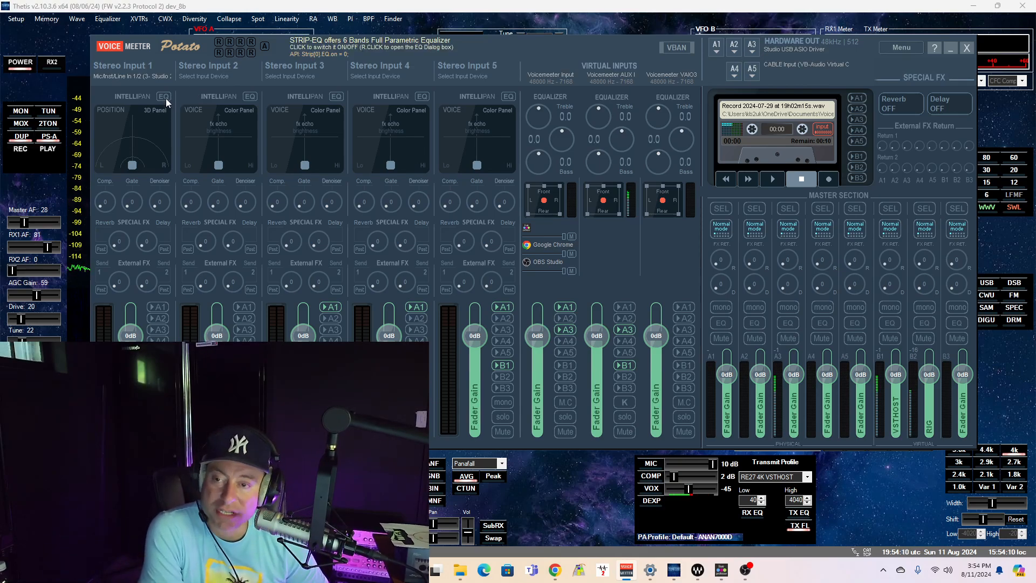
{"action": "mouse_move", "coordinate": [137, 205]}
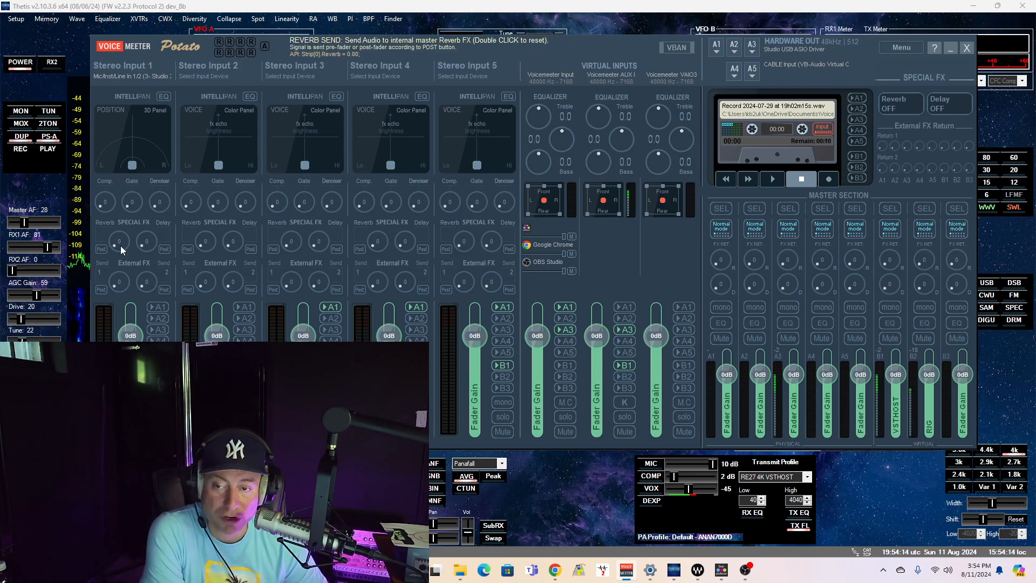
{"action": "mouse_move", "coordinate": [130, 320]}
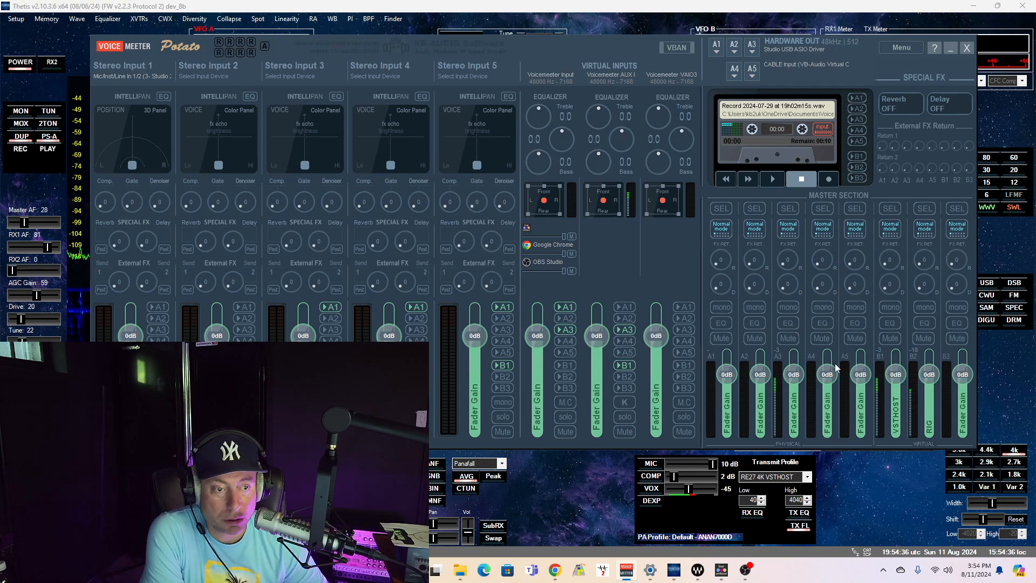
{"action": "mouse_move", "coordinate": [910, 397]}
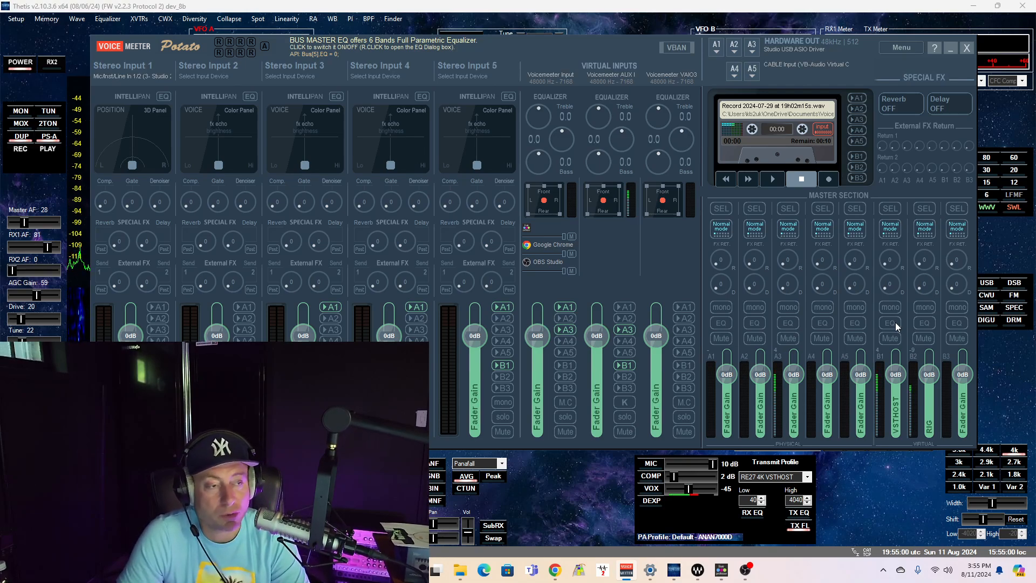
{"action": "mouse_move", "coordinate": [924, 316]}
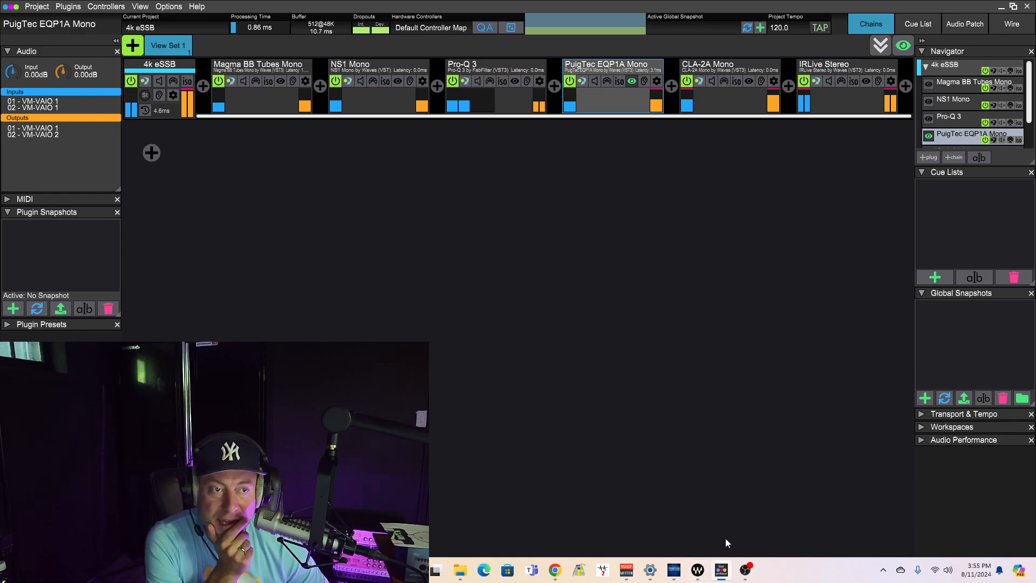
{"action": "mouse_move", "coordinate": [721, 570]}
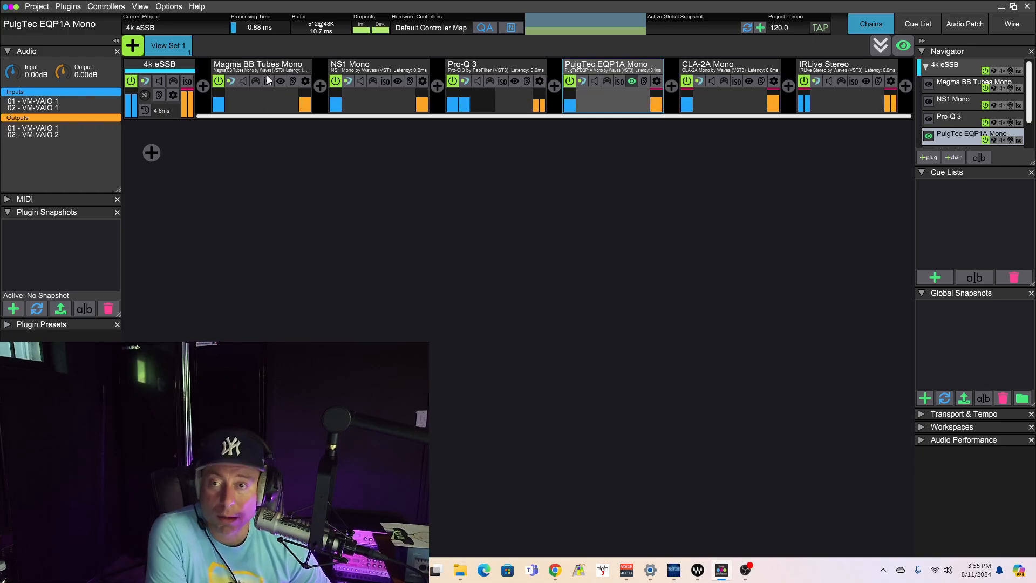
Select the Magma BB Tubes Mono plugin in LiveProfessor's 4k eSSB chain
{"action": "left_click", "coordinate": [258, 64]}
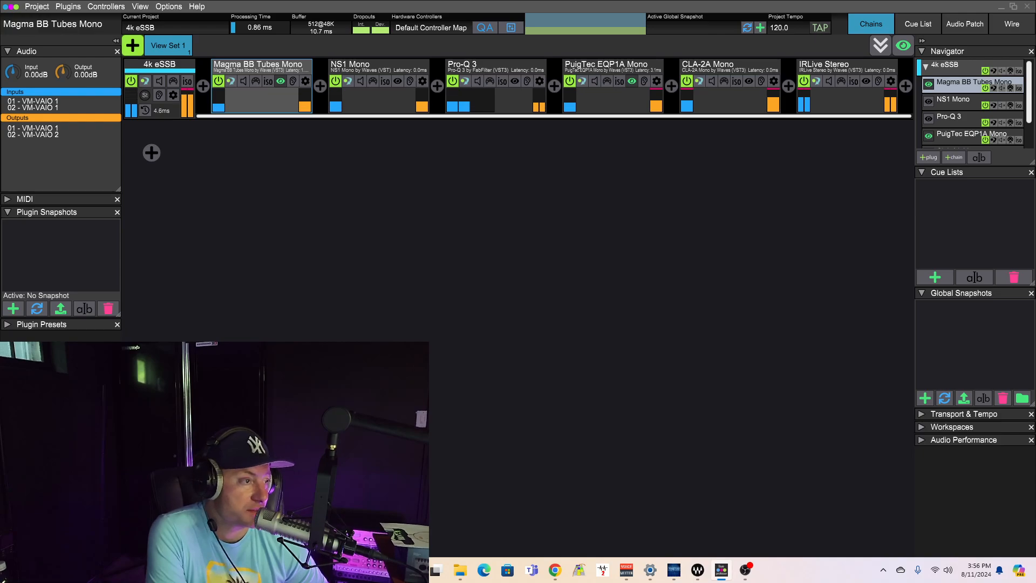
Open the Magma BB Tubes Mono editor showing its Beauty and Beast saturation settings
{"action": "left_click", "coordinate": [259, 80]}
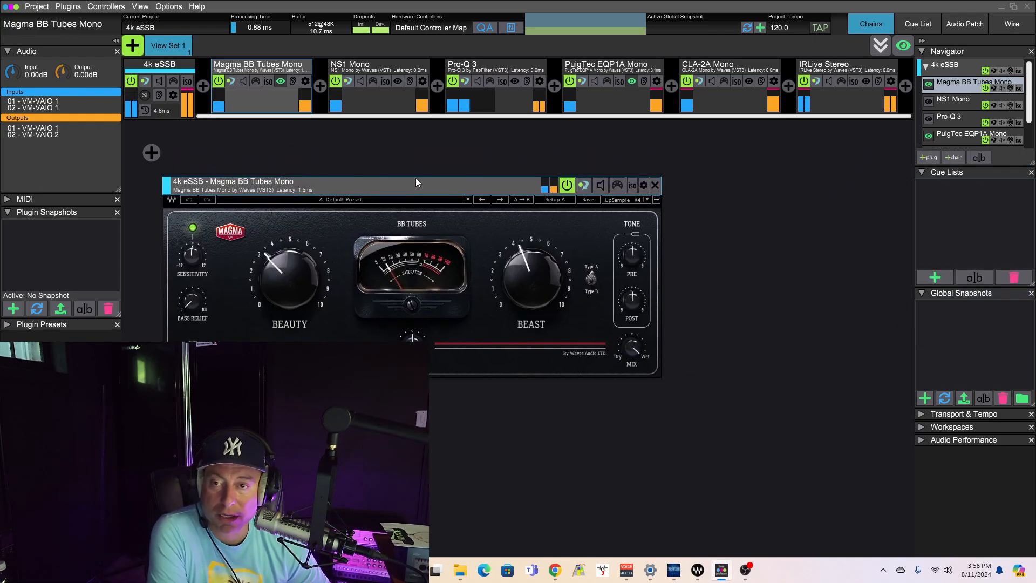
{"action": "mouse_move", "coordinate": [514, 359]}
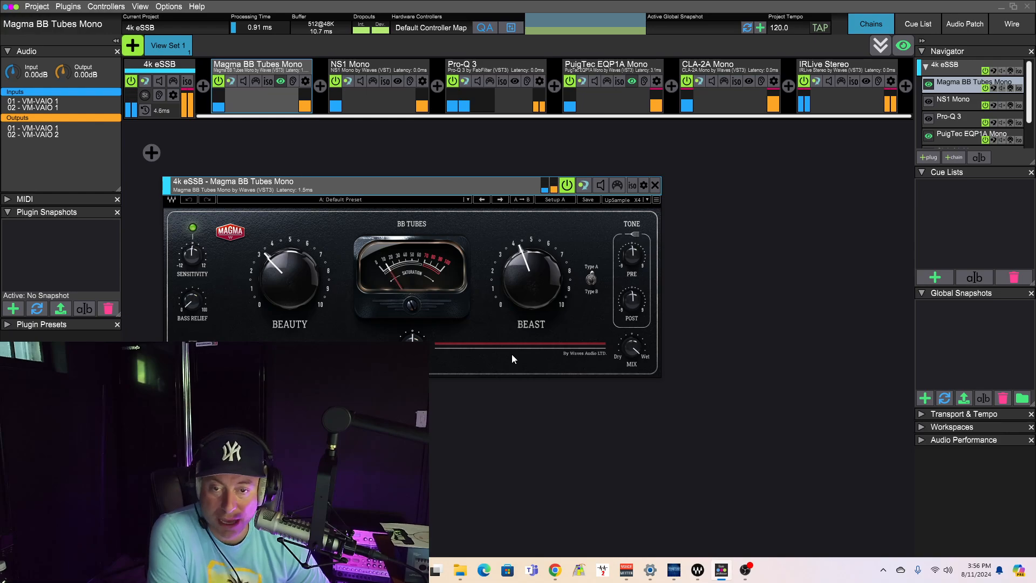
{"action": "mouse_move", "coordinate": [379, 106]}
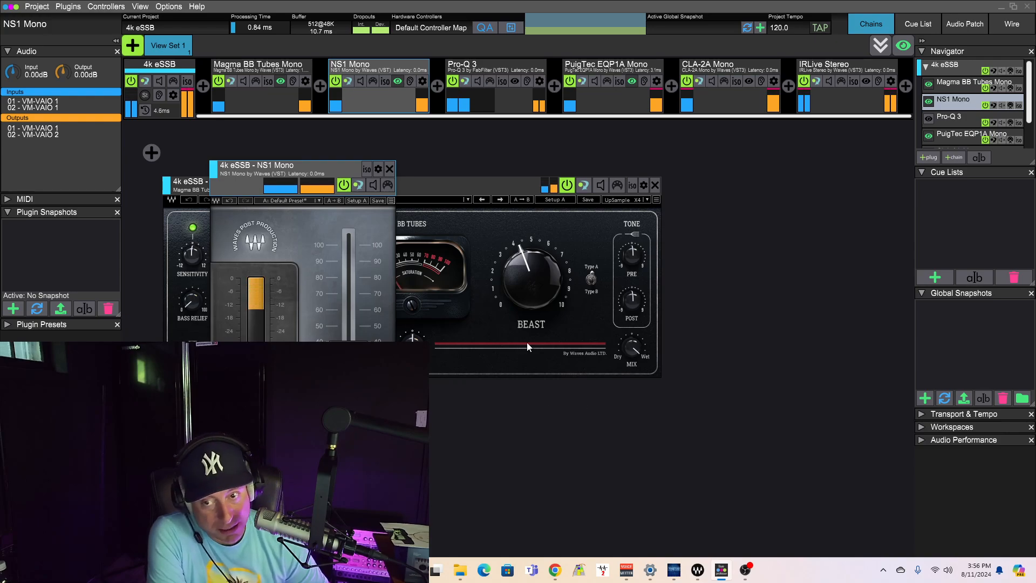
{"action": "mouse_move", "coordinate": [477, 274]}
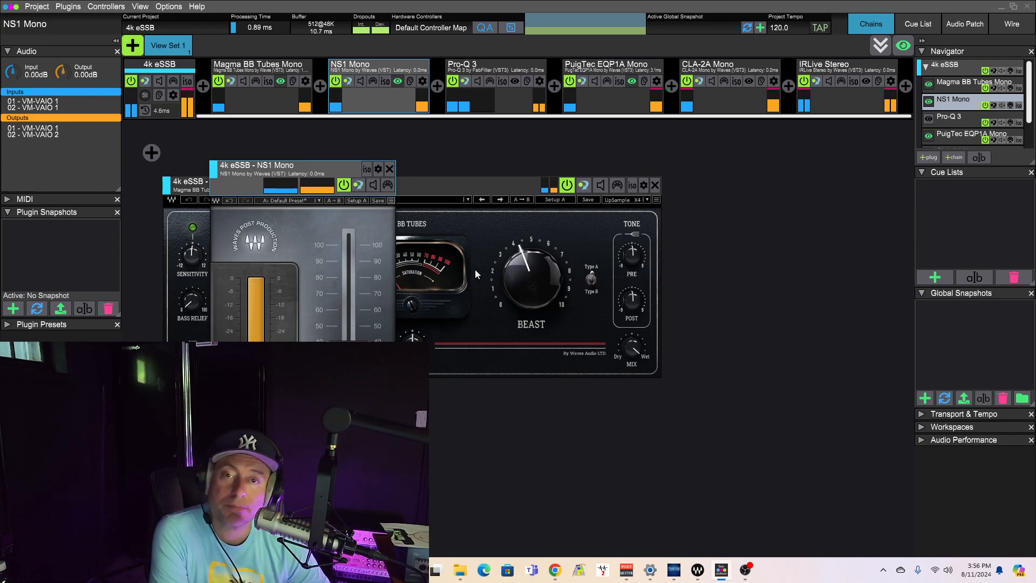
{"action": "mouse_move", "coordinate": [506, 97]}
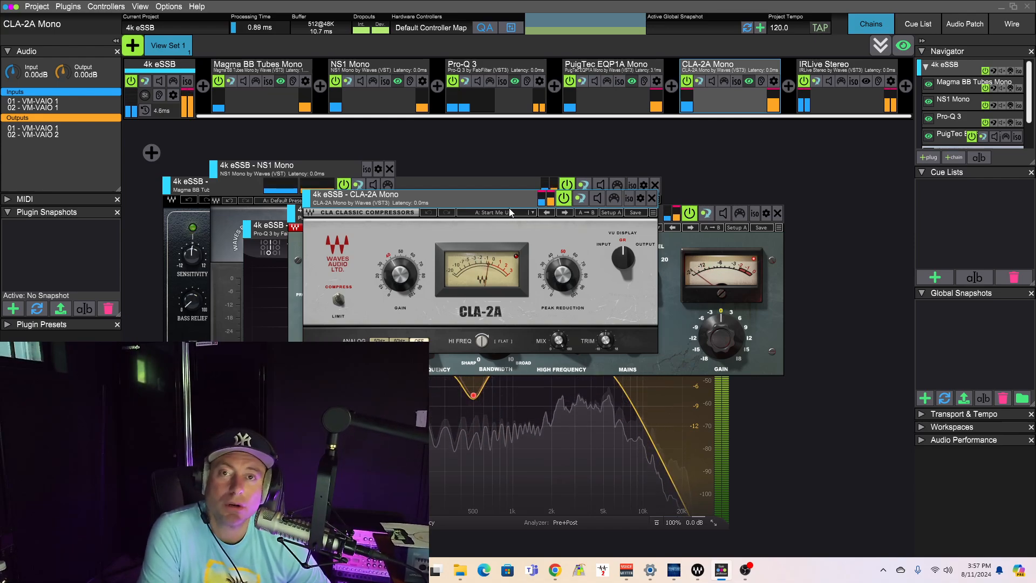
{"action": "mouse_move", "coordinate": [851, 103]}
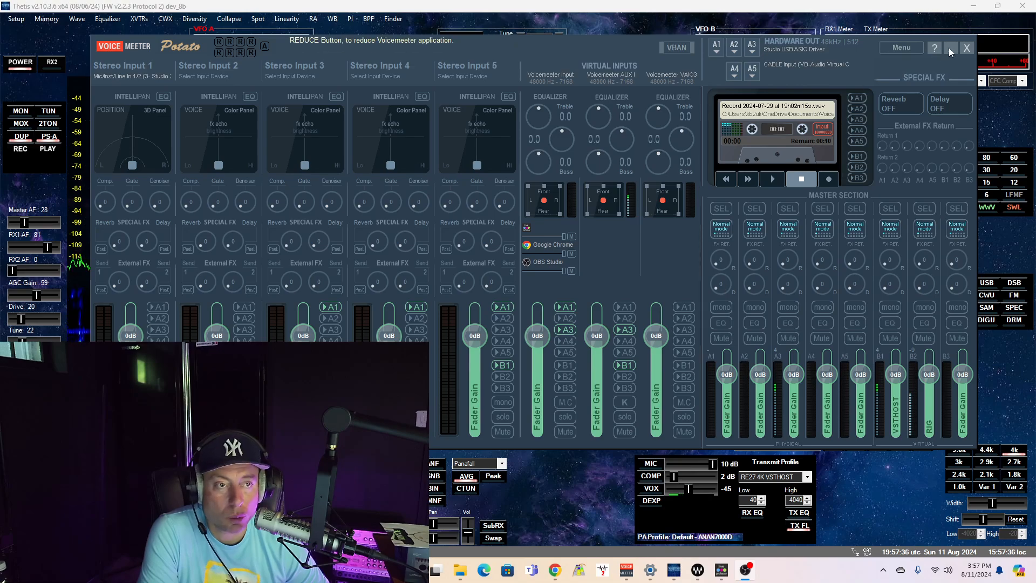
Minimize Voicemeeter to reveal Thetis on 40m, turn RX1 AF down to 42, and open Downloads
{"action": "left_click", "coordinate": [965, 47]}
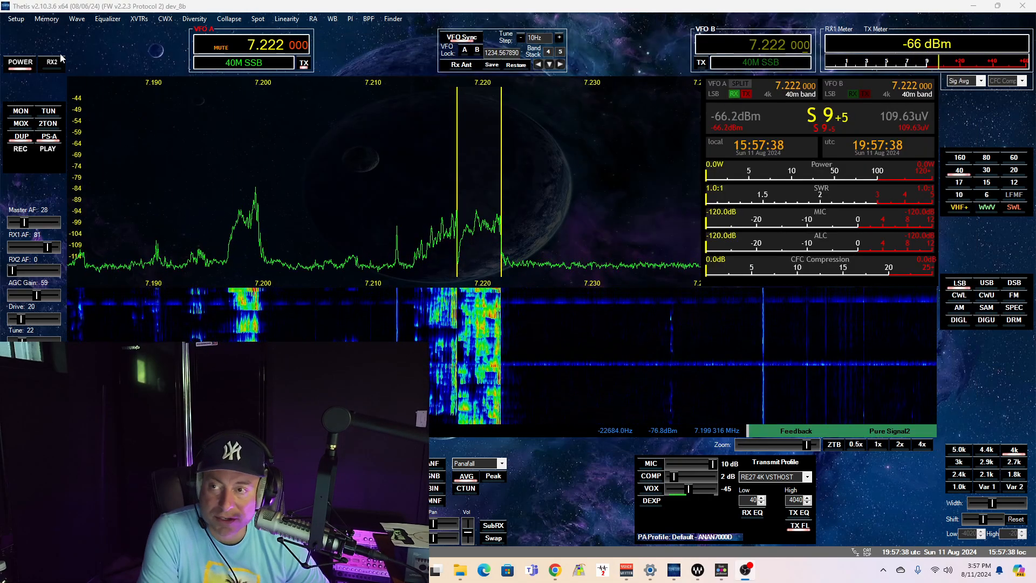
{"action": "left_click", "coordinate": [15, 18]}
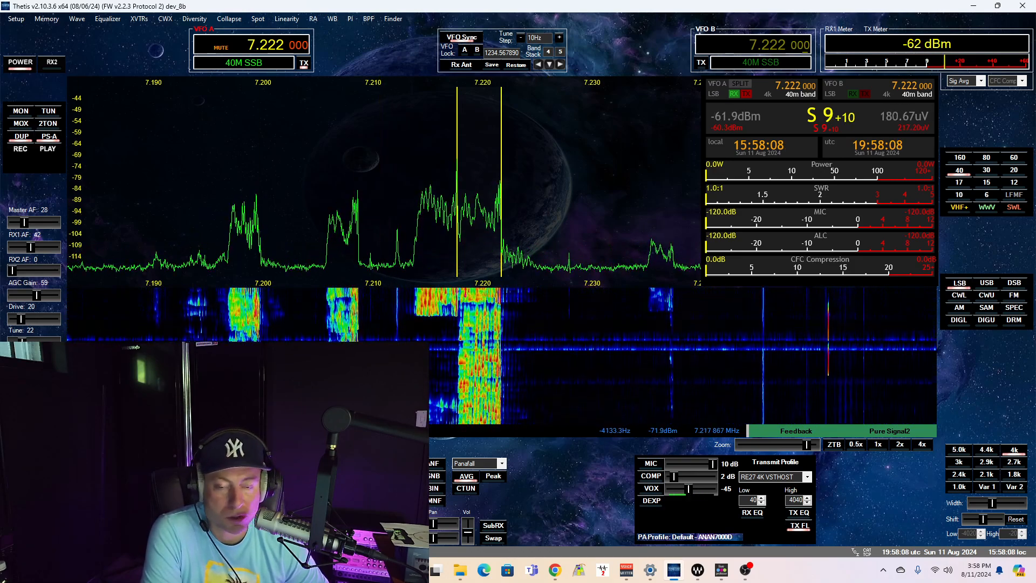
{"action": "left_click", "coordinate": [459, 568]}
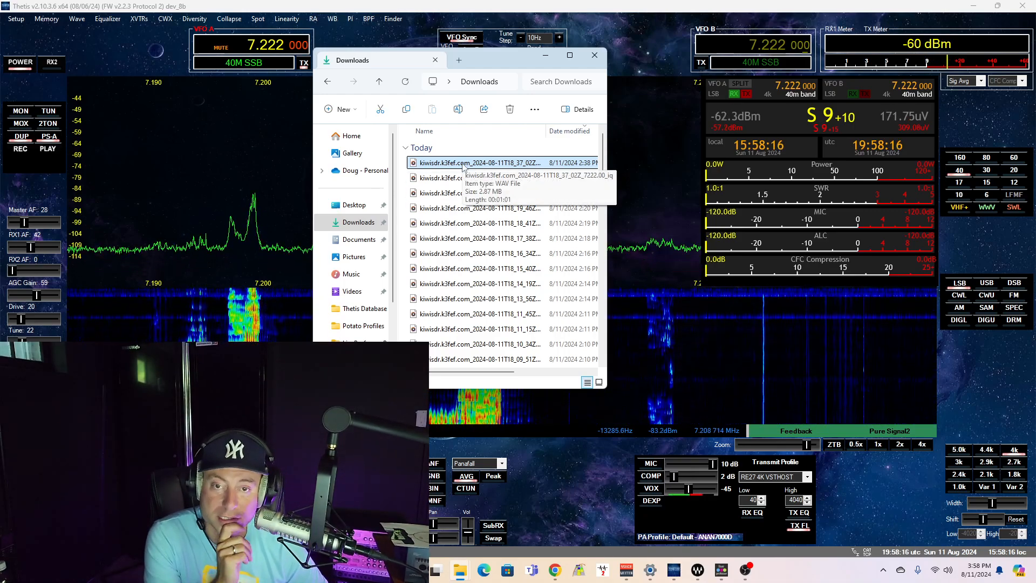
Play a KiwiSDR WAV recording in Media Player, then close the Downloads folder
{"action": "double_click", "coordinate": [476, 163]}
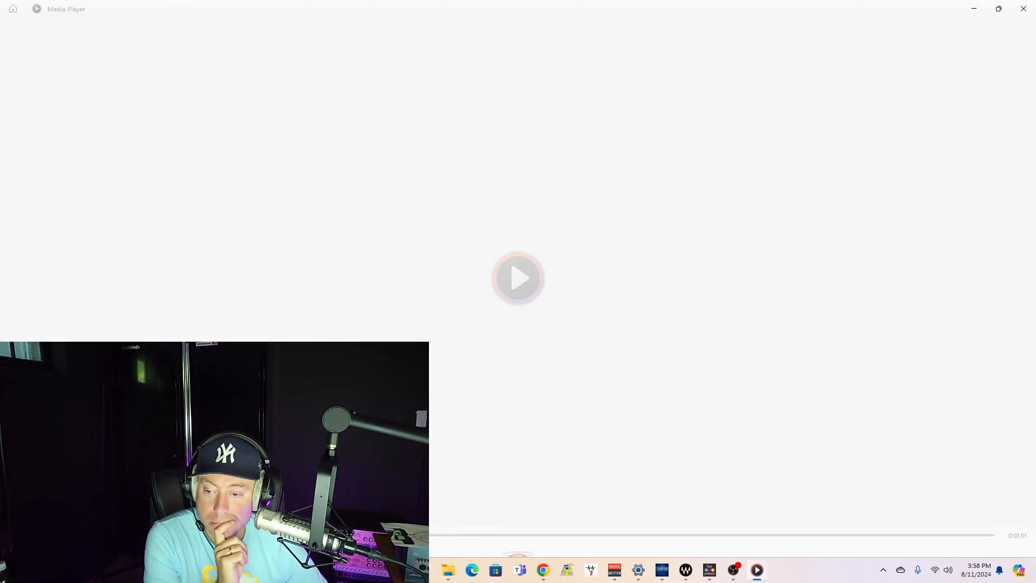
{"action": "left_click", "coordinate": [518, 277]}
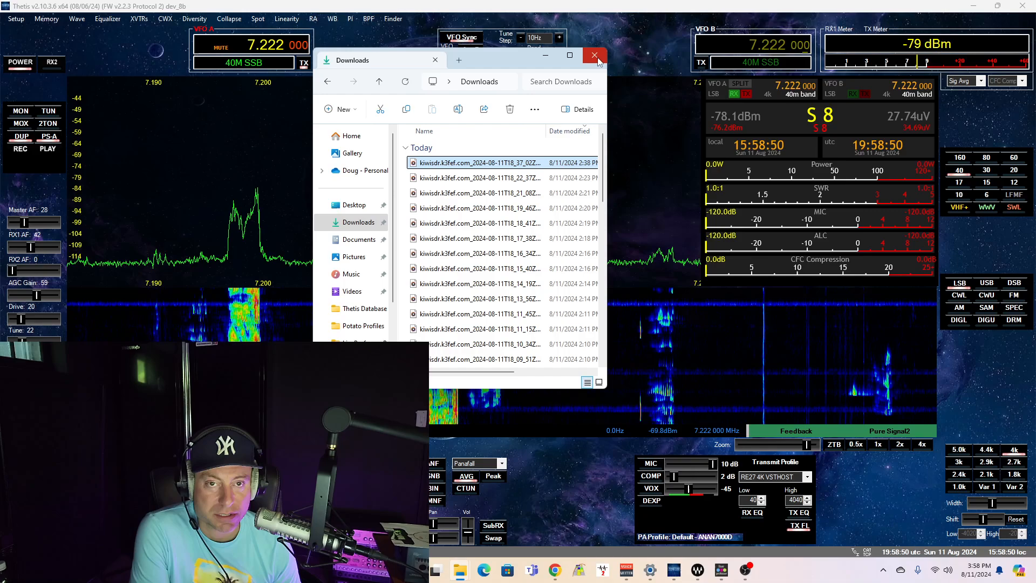
{"action": "left_click", "coordinate": [592, 55]}
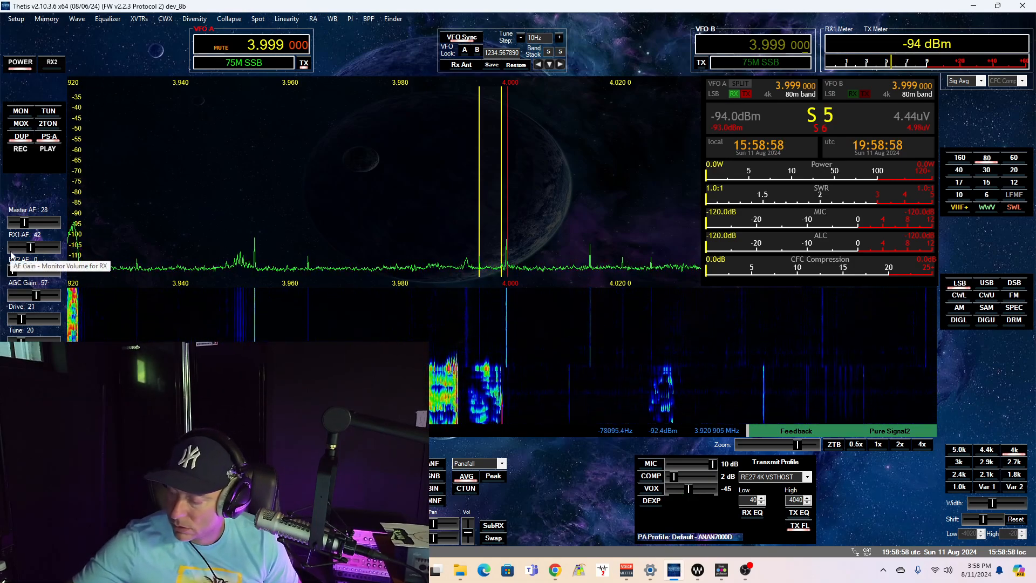
Raise the master receive audio level in Thetis
{"action": "left_click", "coordinate": [48, 110]}
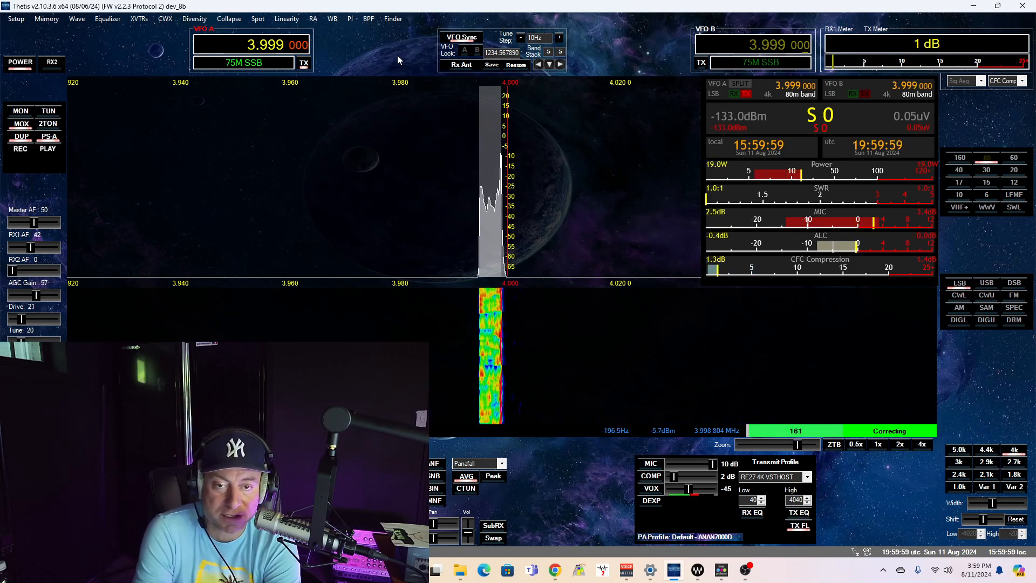
Apply the CFC compression setting changes and close the Setup window
{"action": "left_click", "coordinate": [15, 18]}
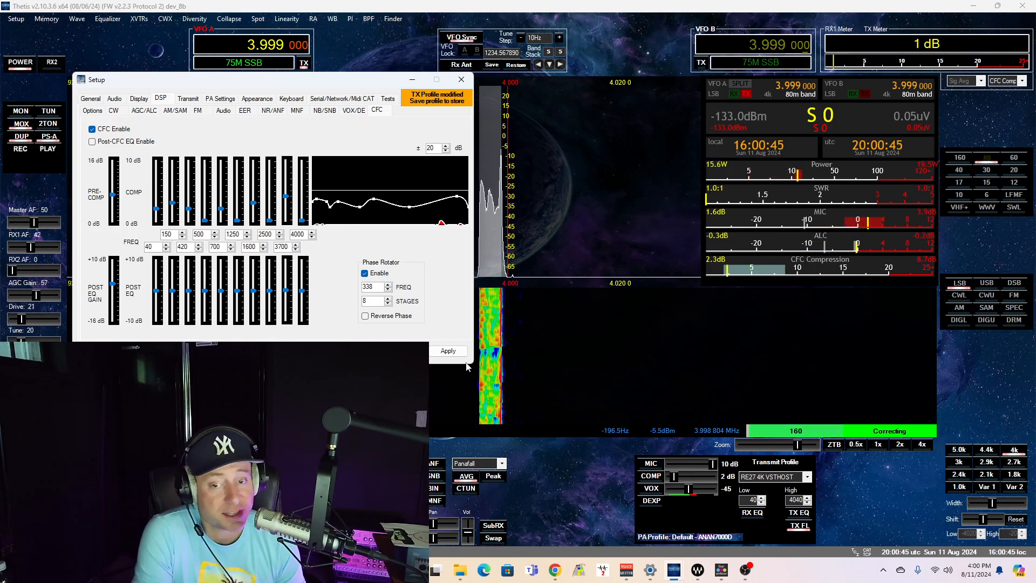
{"action": "left_click", "coordinate": [447, 350]}
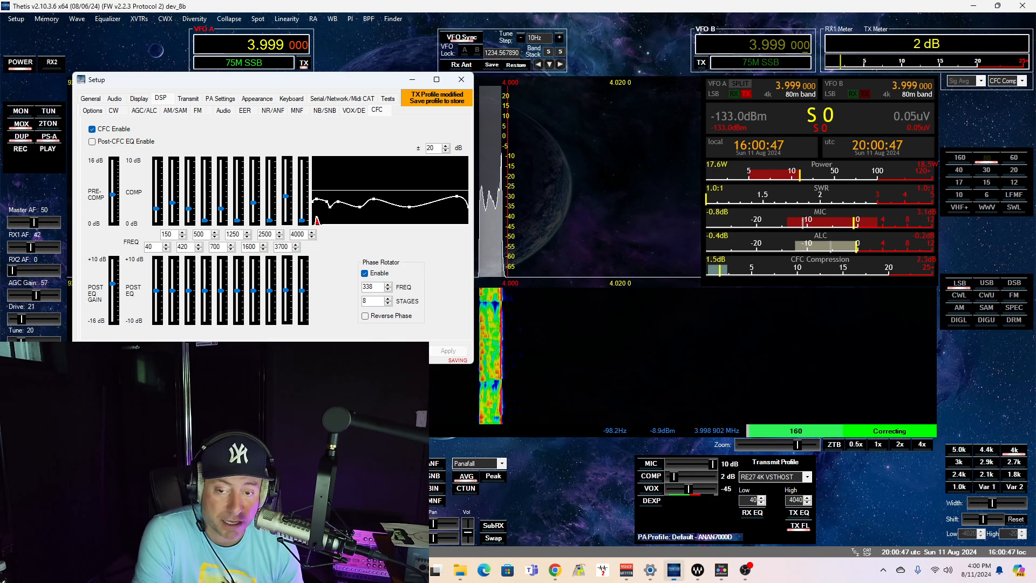
{"action": "left_click", "coordinate": [459, 79]}
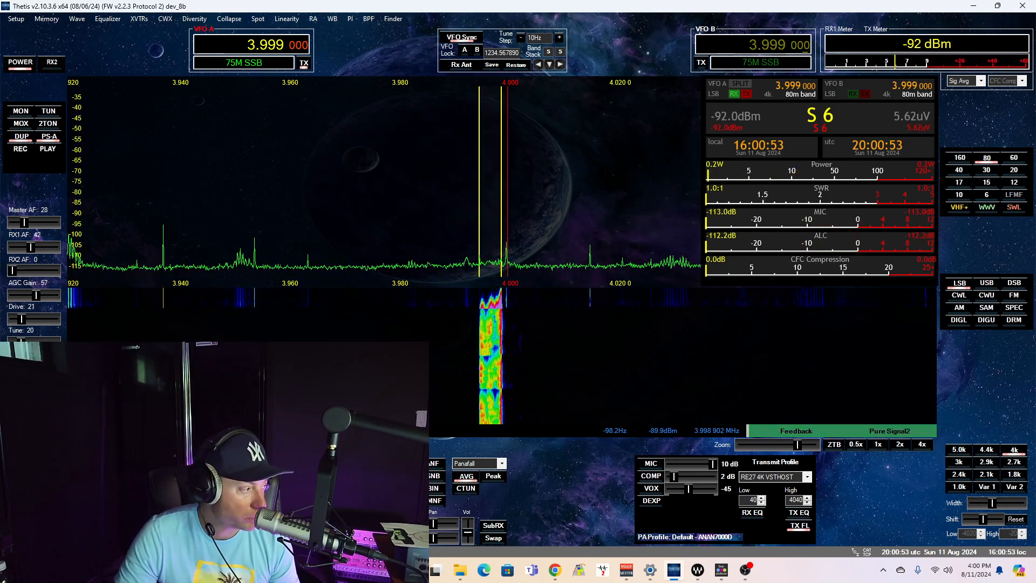
{"action": "mouse_move", "coordinate": [554, 568]}
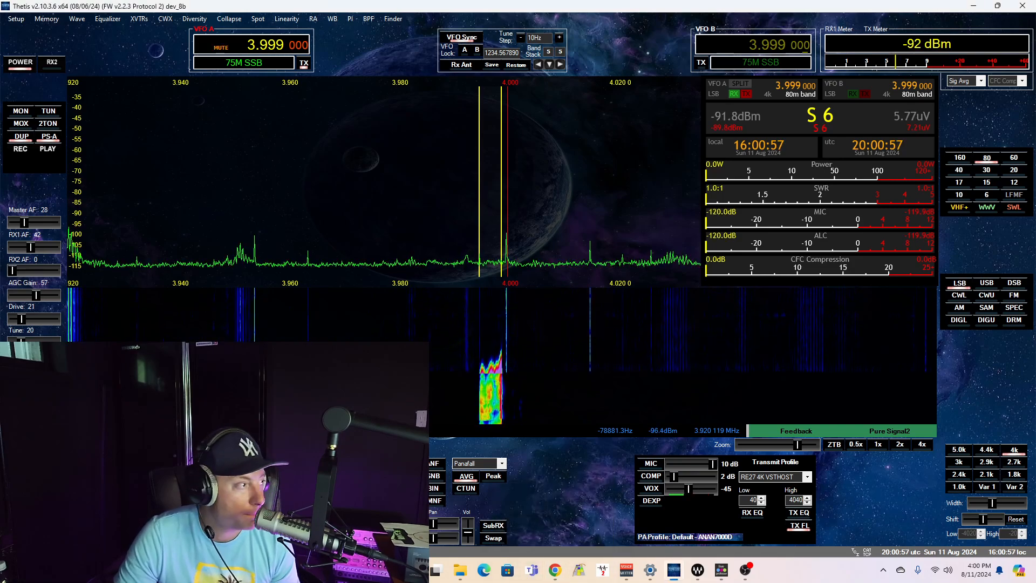
Play the transmission recording in Windows Media Player, then close the player
{"action": "left_click", "coordinate": [756, 569]}
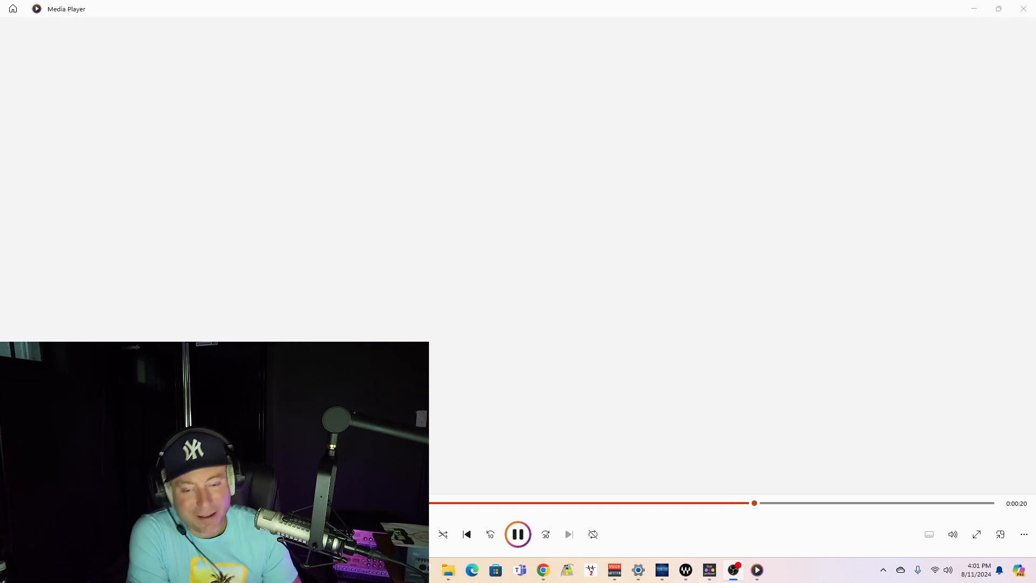
{"action": "left_click", "coordinate": [517, 534]}
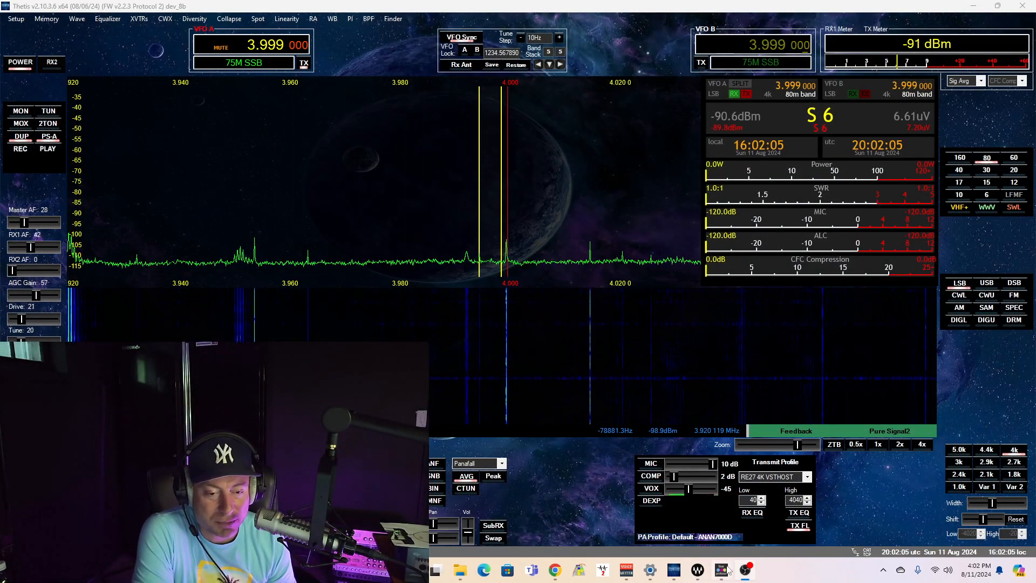
Close the Magma BB Tubes, PuigTec EQP1A, CLA-2A and IRLive plugin windows
{"action": "left_click", "coordinate": [720, 570]}
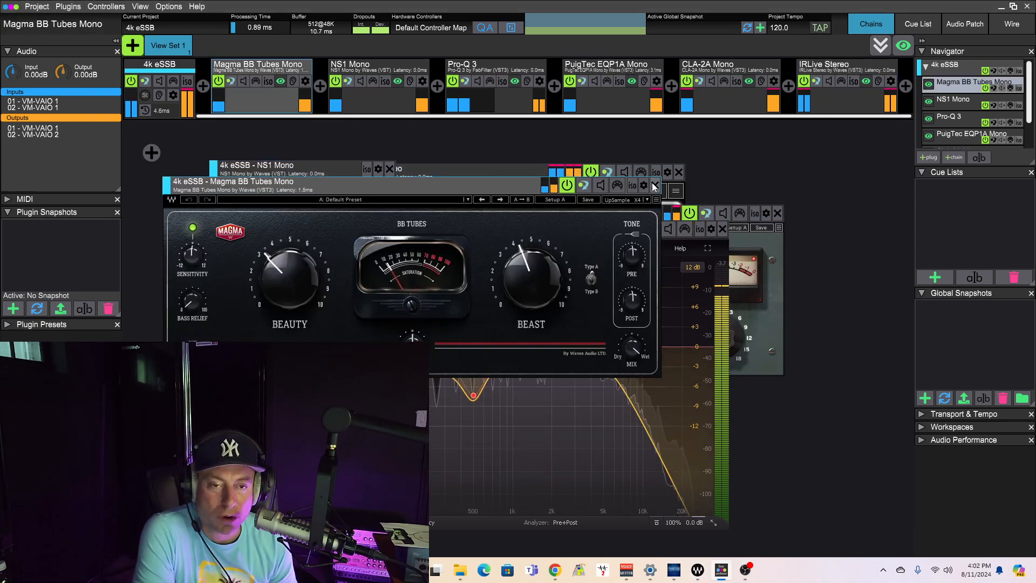
{"action": "left_click", "coordinate": [678, 171]}
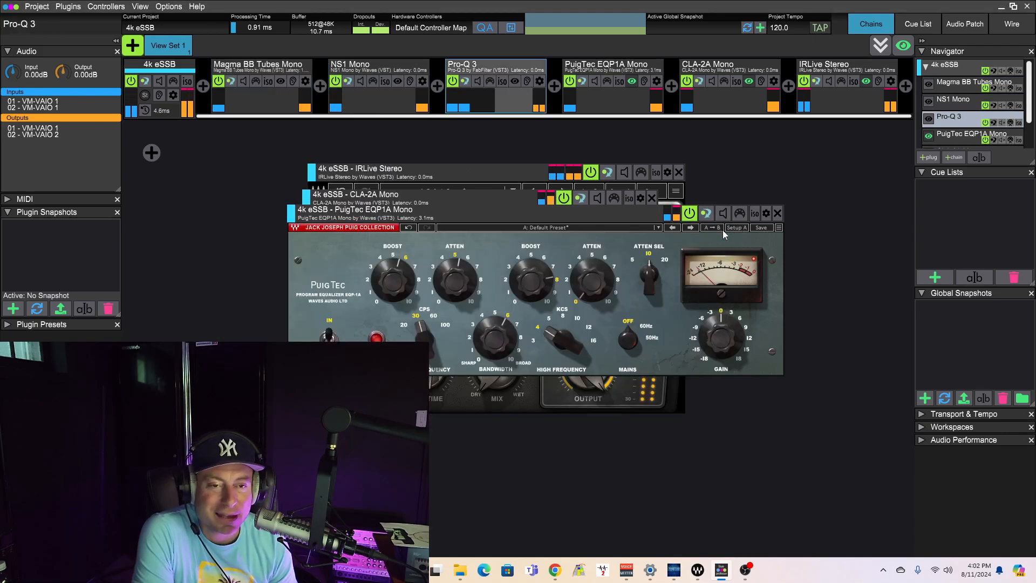
{"action": "left_click", "coordinate": [777, 213]}
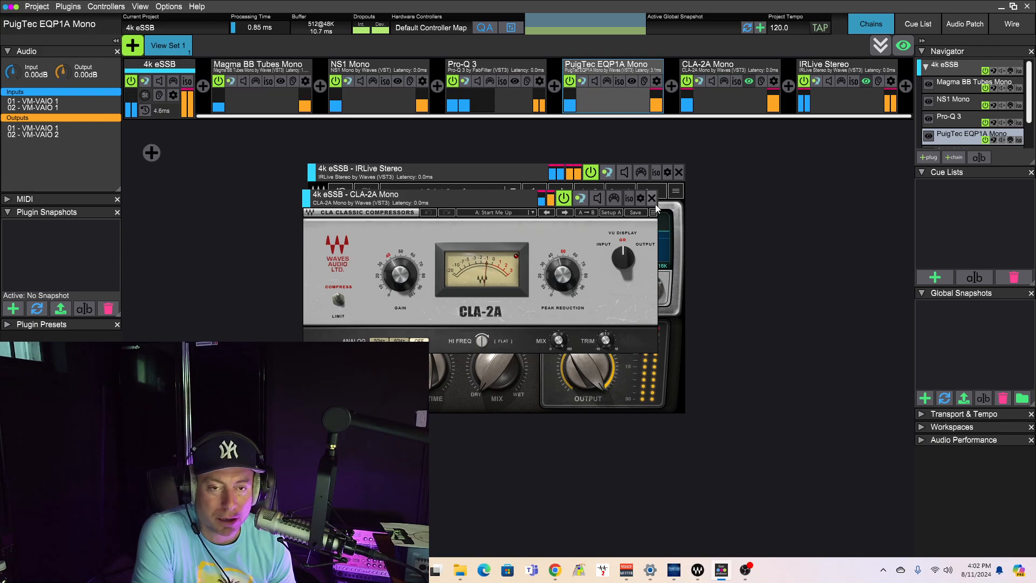
{"action": "left_click", "coordinate": [651, 198]}
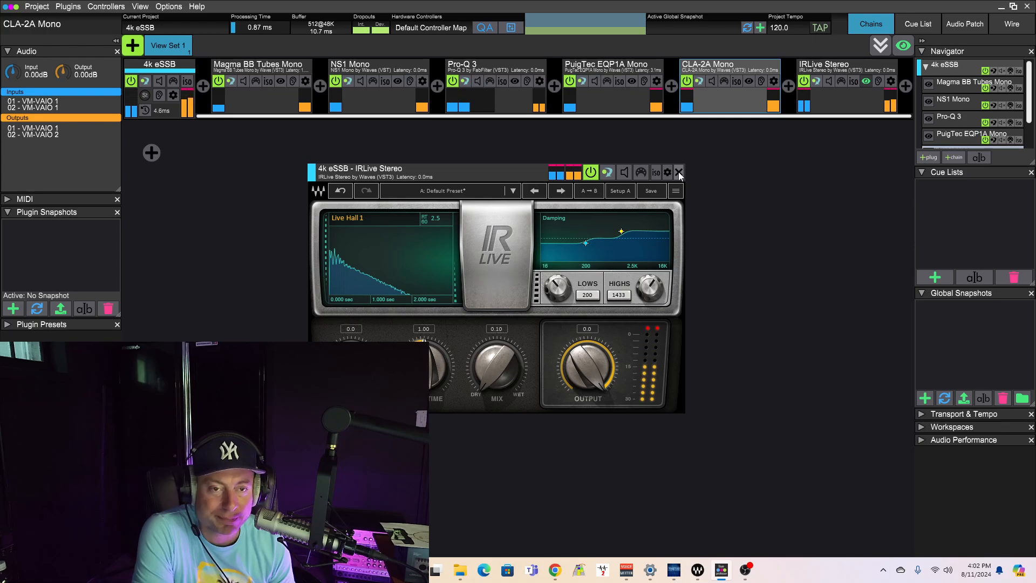
{"action": "left_click", "coordinate": [679, 173]}
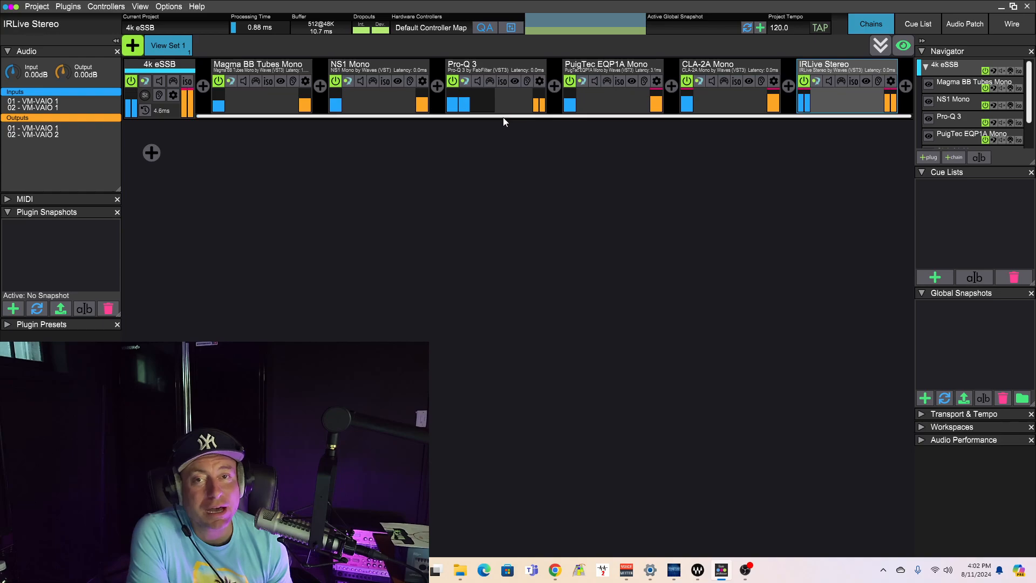
{"action": "mouse_move", "coordinate": [509, 341]}
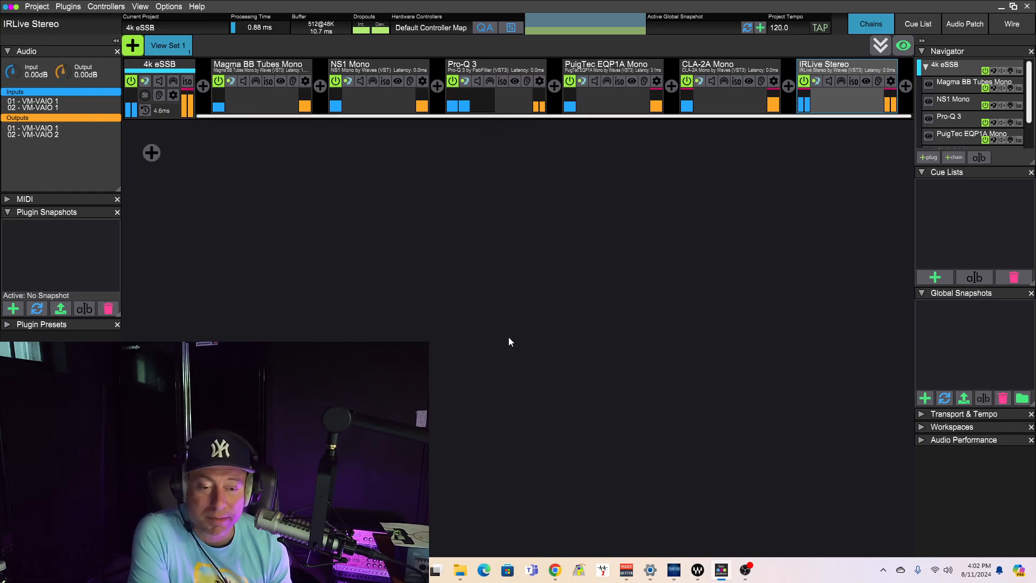